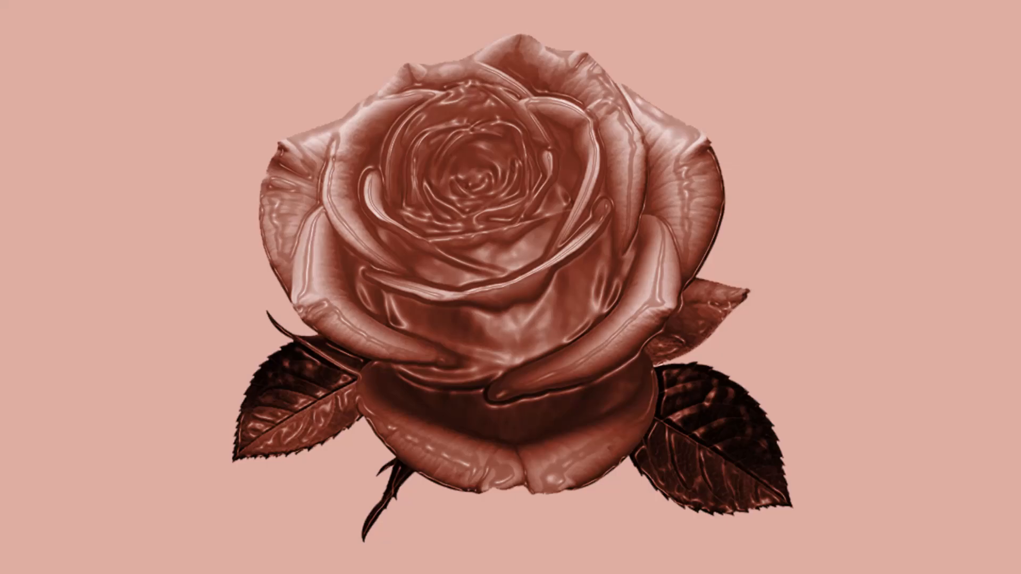
Start a new document at 1280 × 720 px, resolution 72, RGB, with custom background contents
left_click(22, 6)
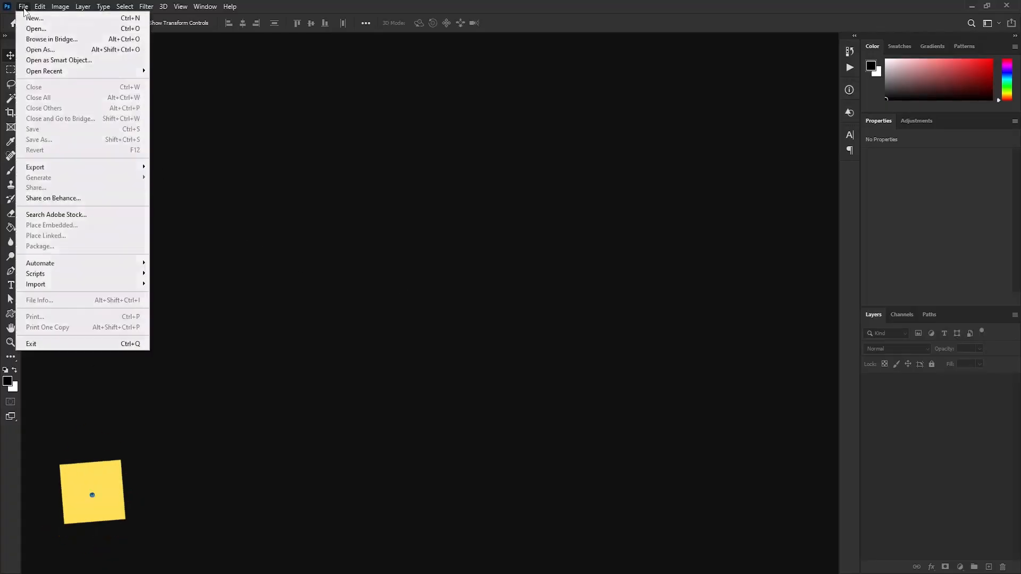
left_click(34, 18)
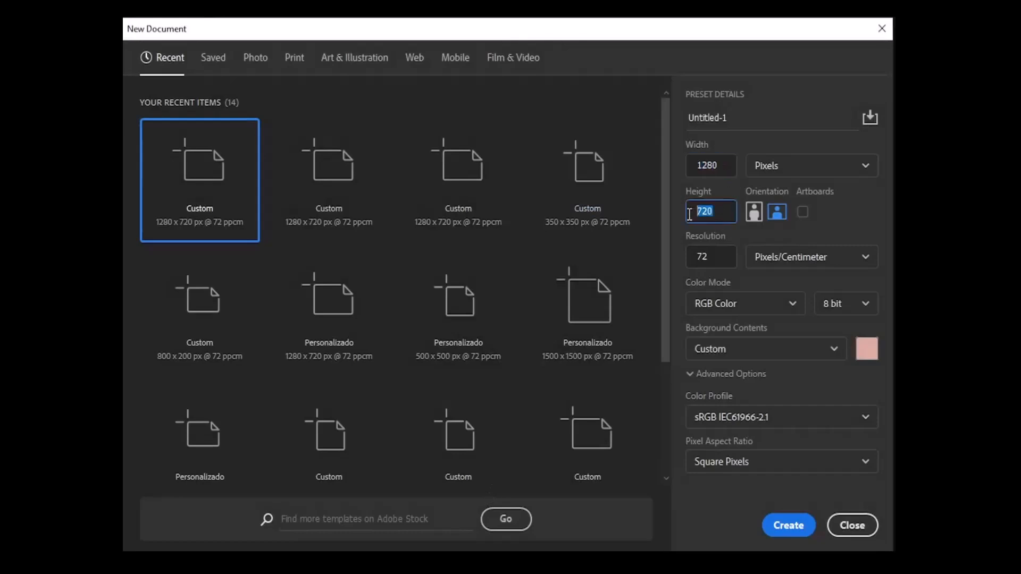
left_click(810, 165)
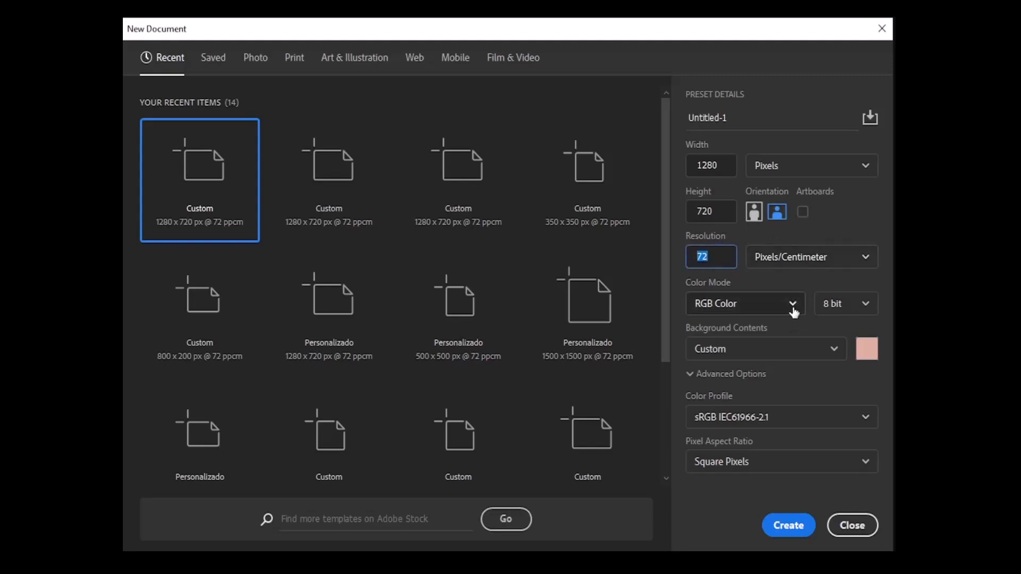
mouse_move(761, 393)
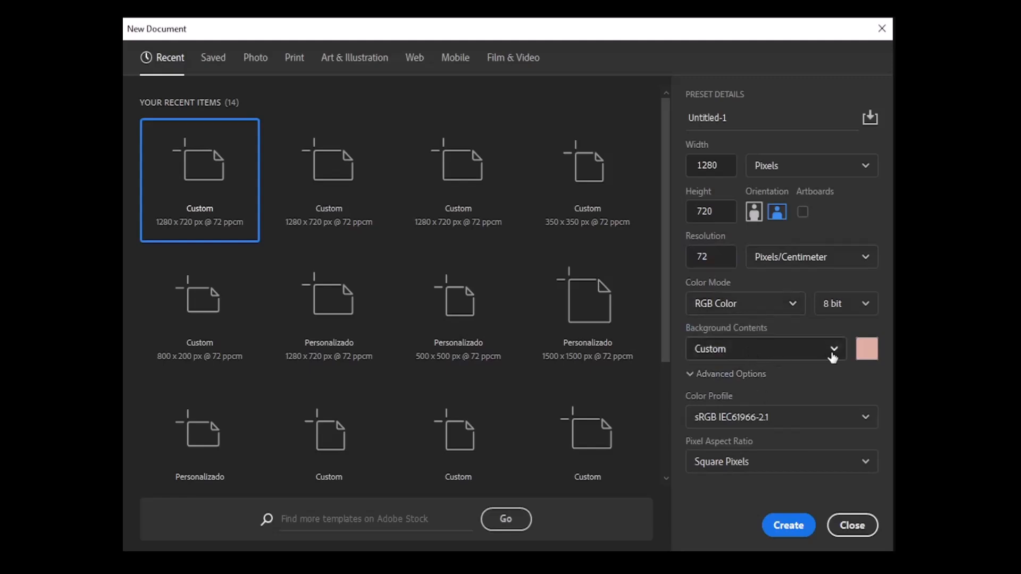
Set the custom background colour to pink dcaea0 and create the document
left_click(865, 349)
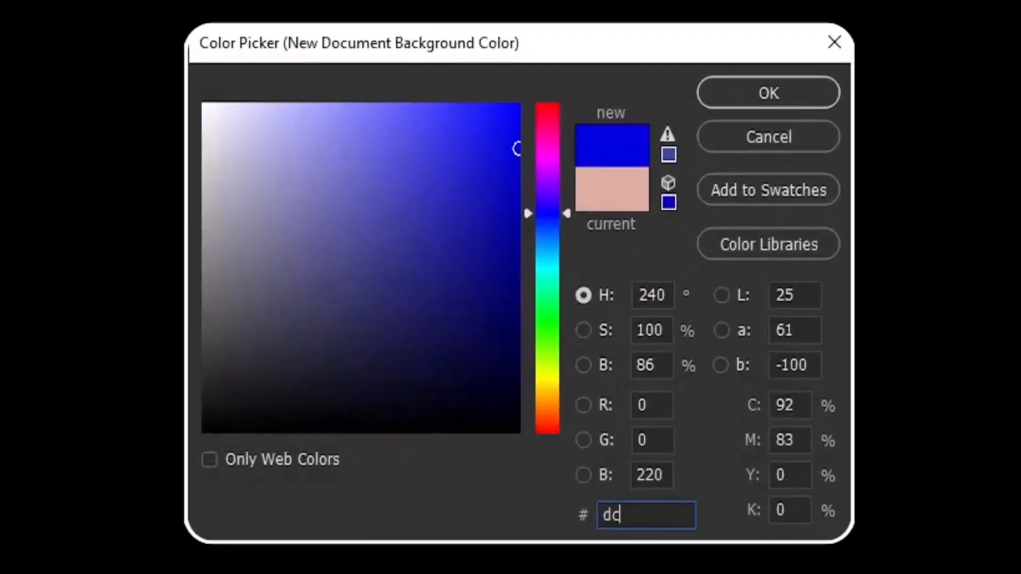
type("a")
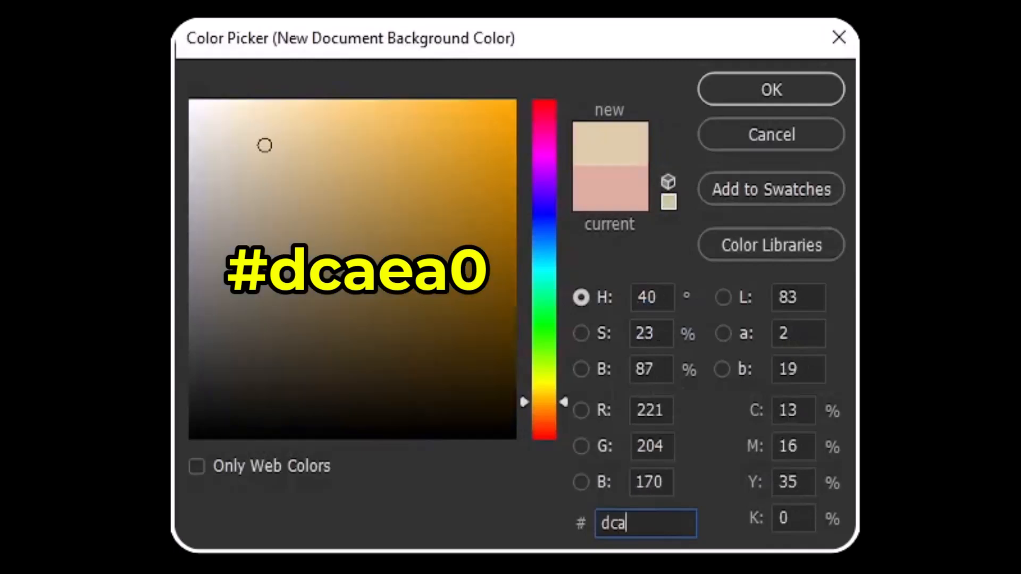
type("a0")
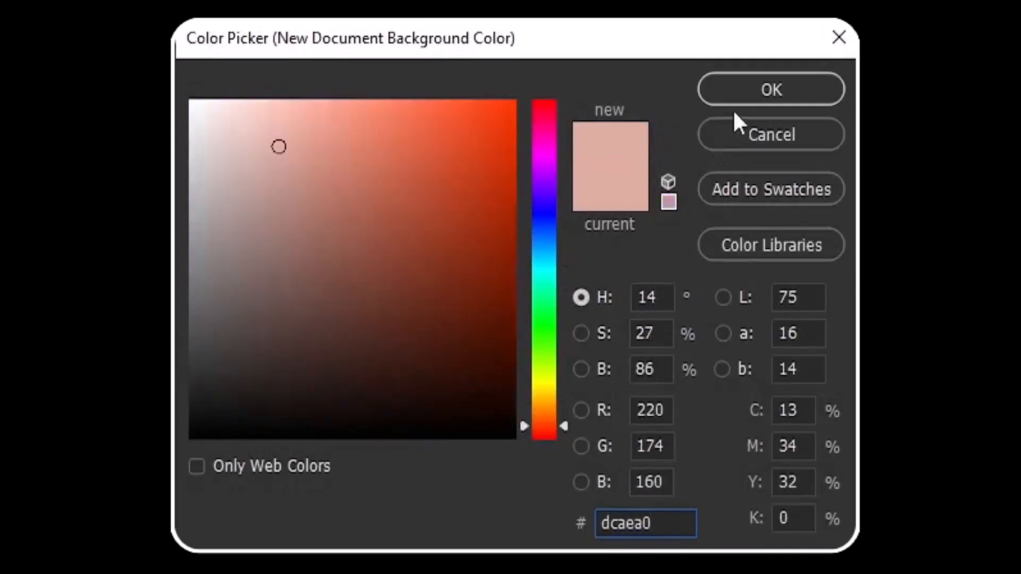
left_click(770, 89)
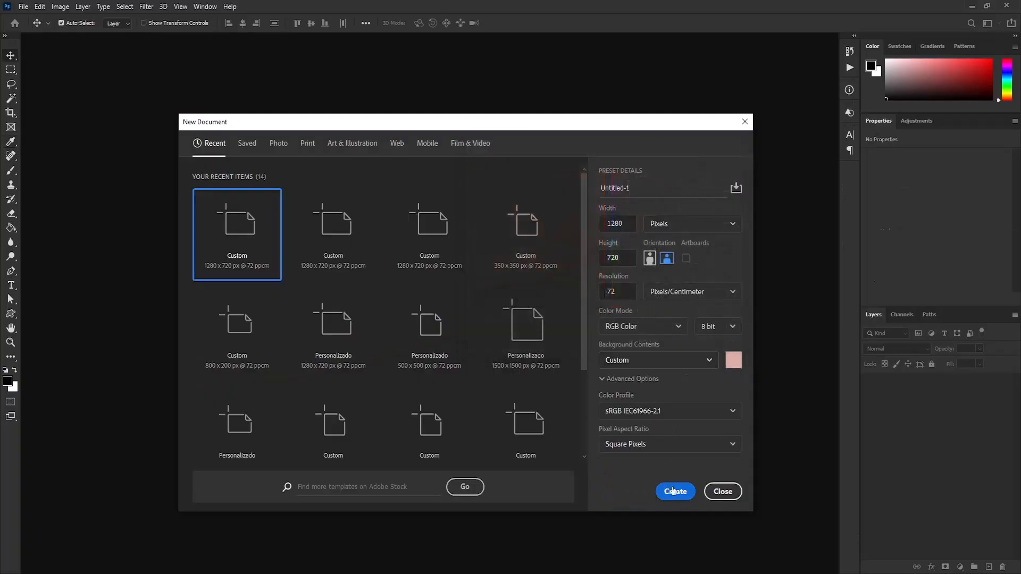
left_click(675, 491)
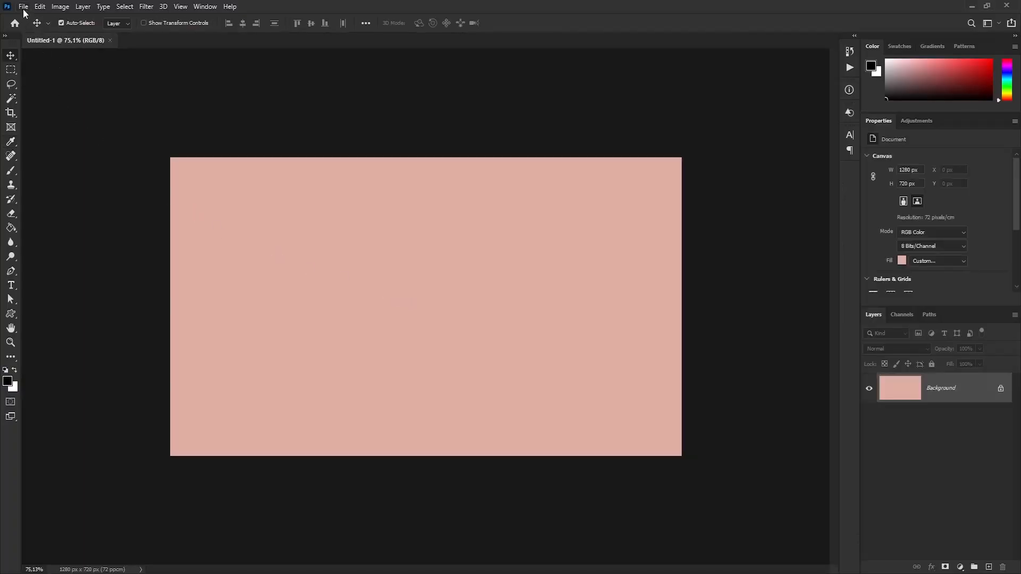
Place Yellow Rose.jpeg as an embedded smart object layer above the pink background
left_click(24, 6)
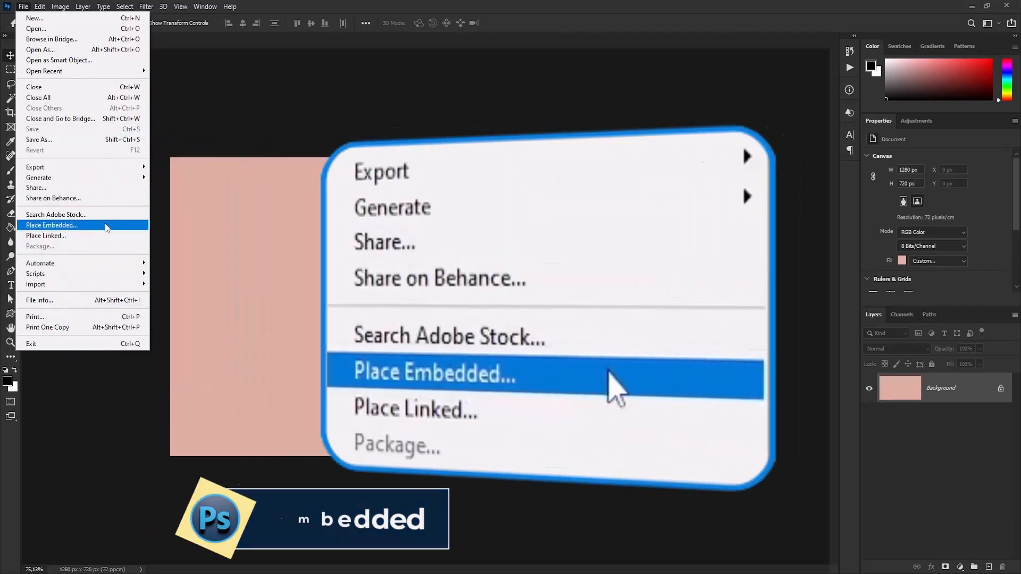
left_click(51, 225)
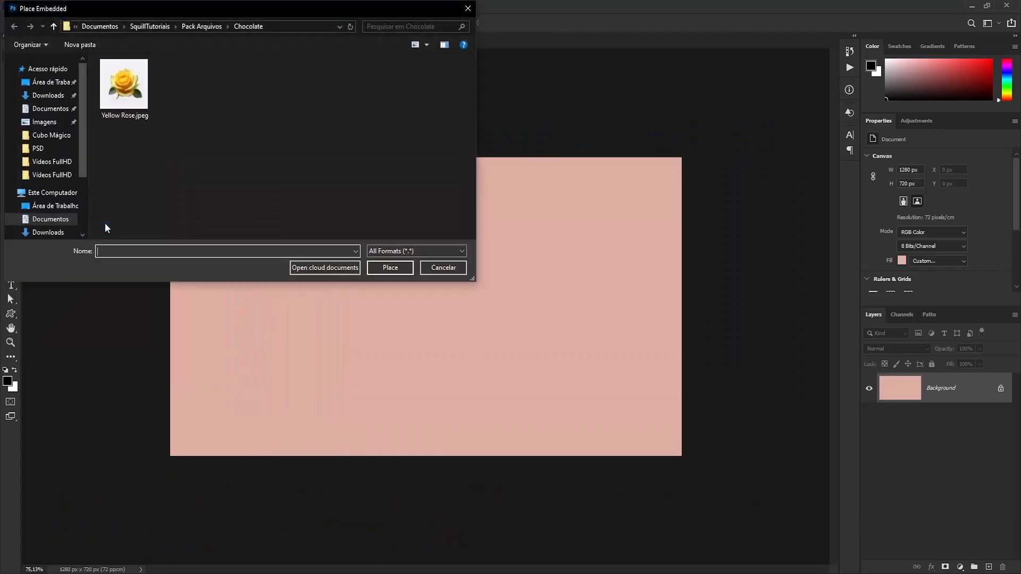
left_click(123, 82)
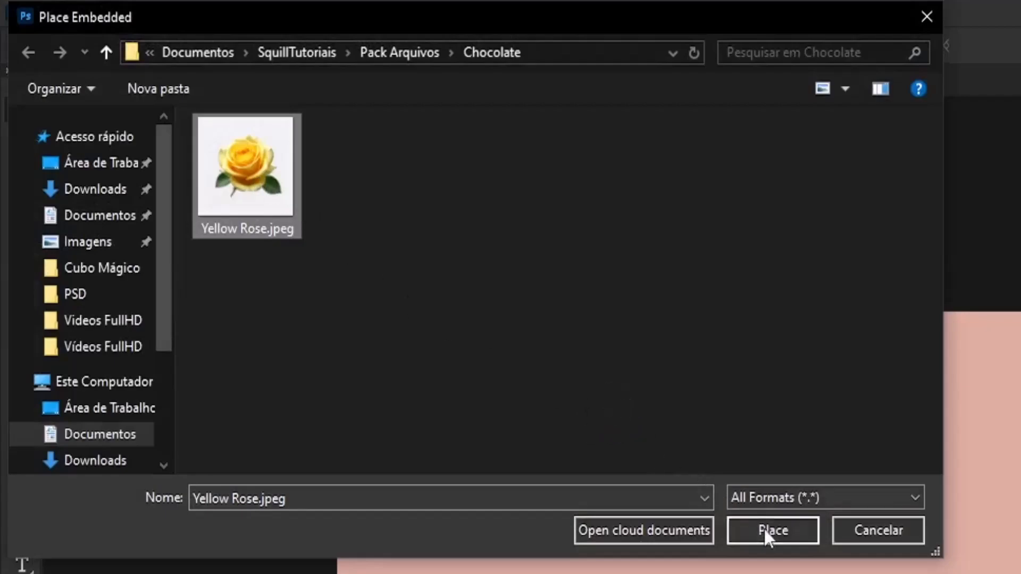
left_click(772, 530)
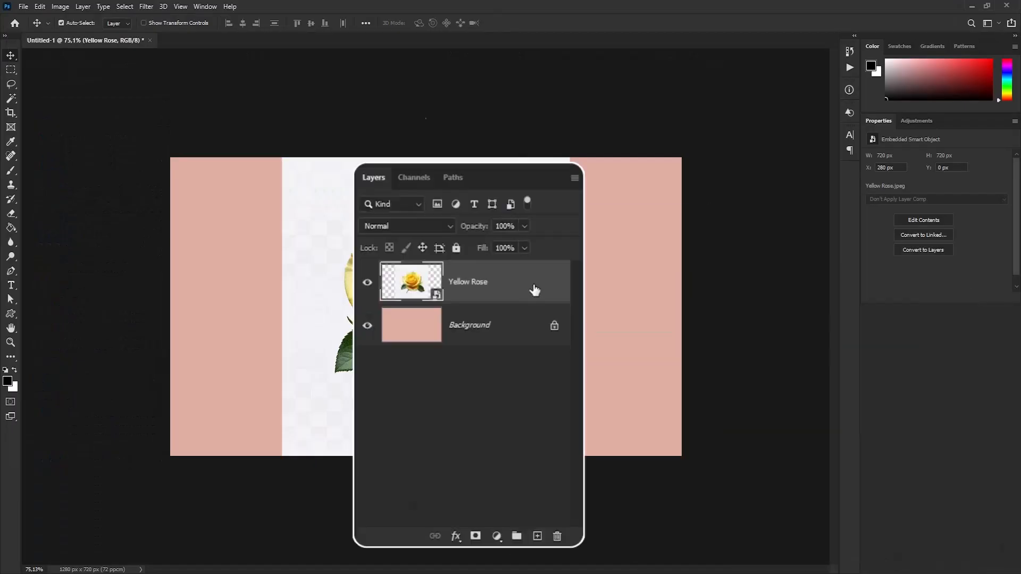
Rasterize the Yellow Rose layer into an ordinary pixel layer
right_click(533, 281)
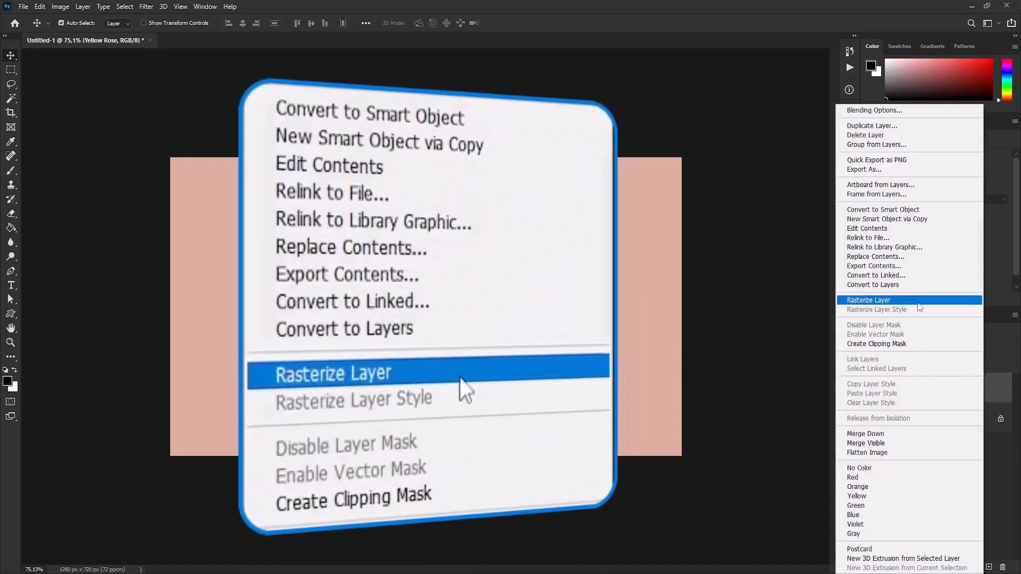
left_click(333, 373)
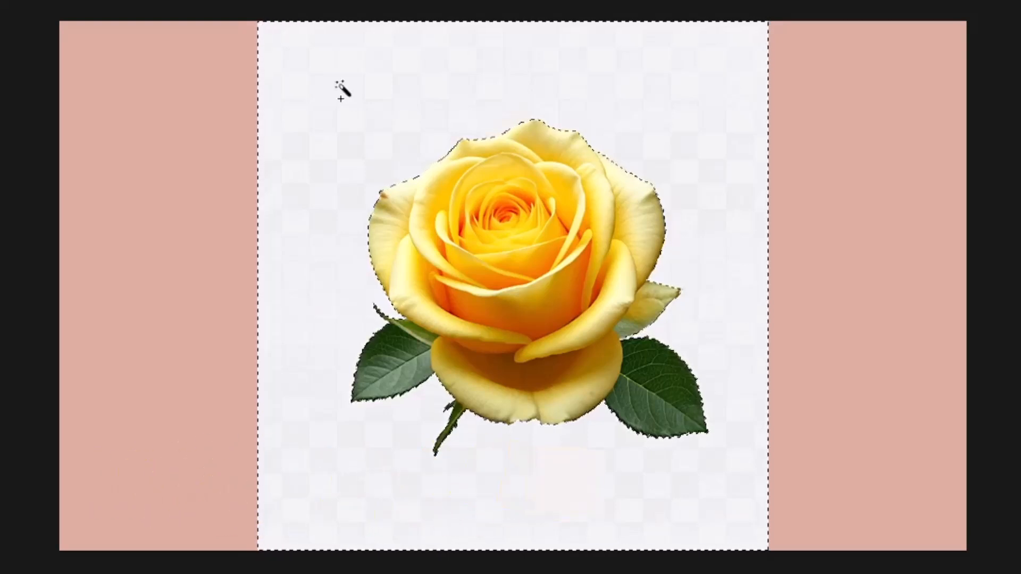
Remove the white background, then free-transform the rose larger and centred on the pink canvas
key("ctrl+d")
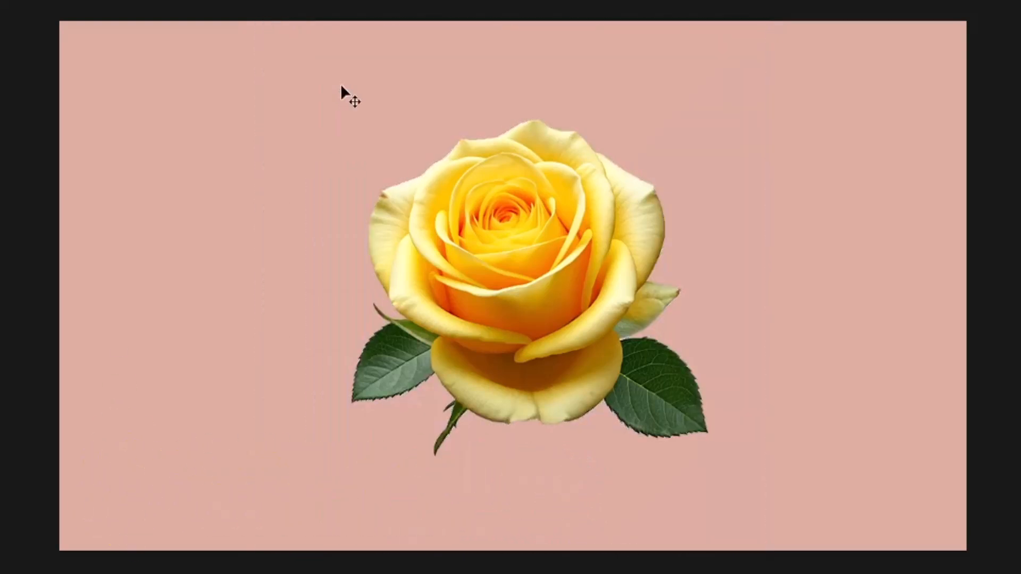
key("ctrl+t")
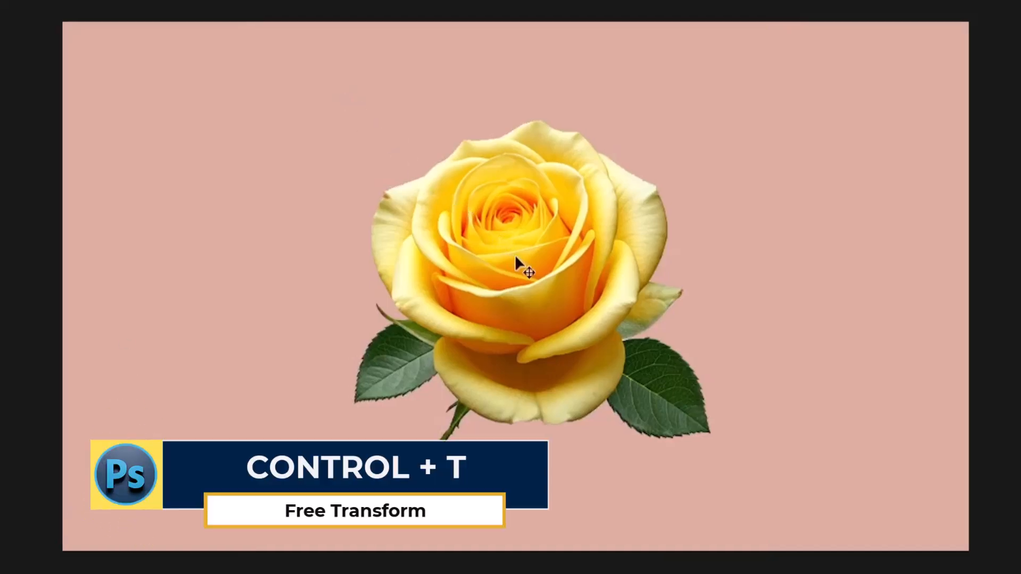
key("ctrl+t")
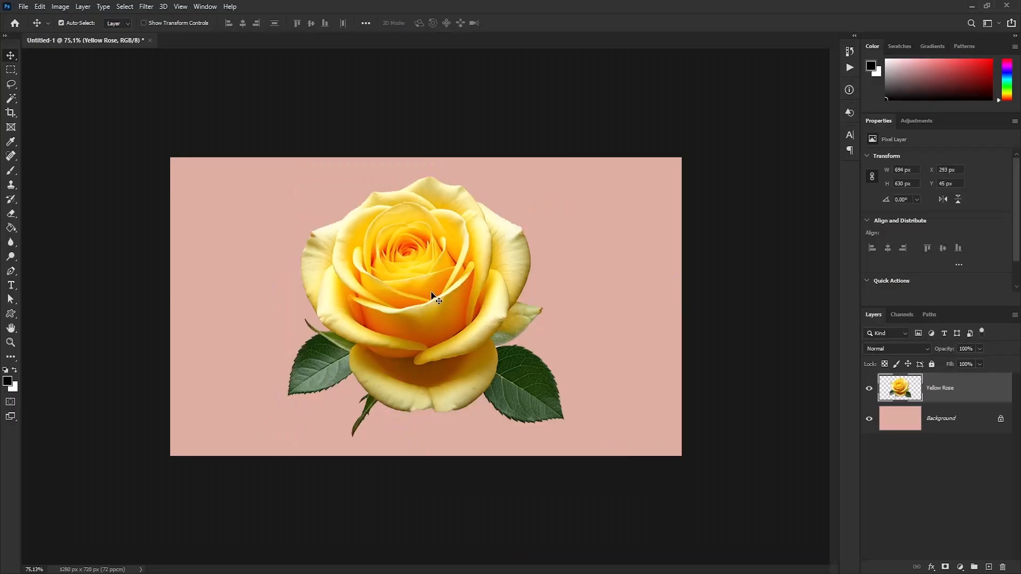
Desaturate the Yellow Rose layer to greyscale via Image > Adjustments
left_click(67, 7)
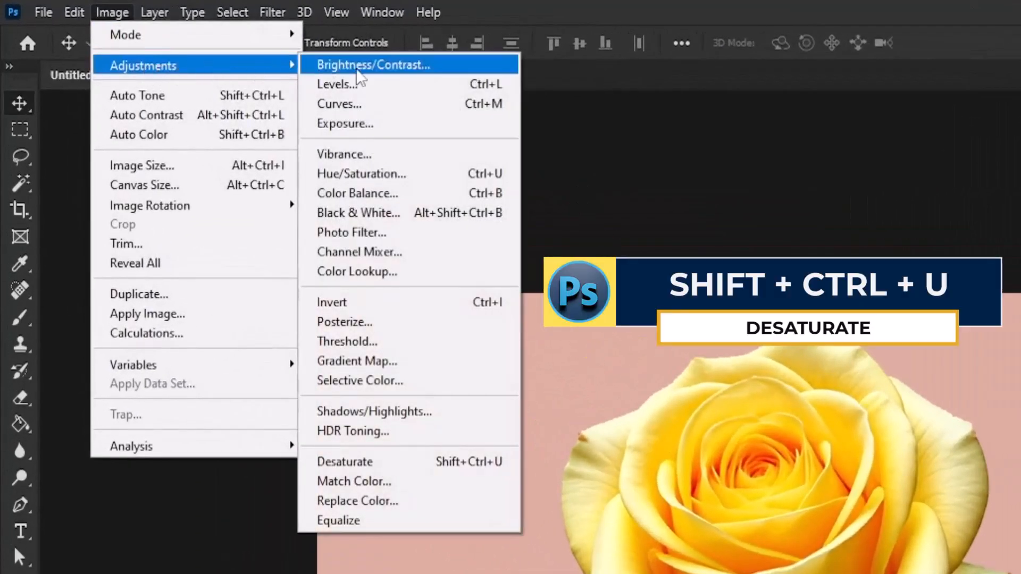
mouse_move(414, 464)
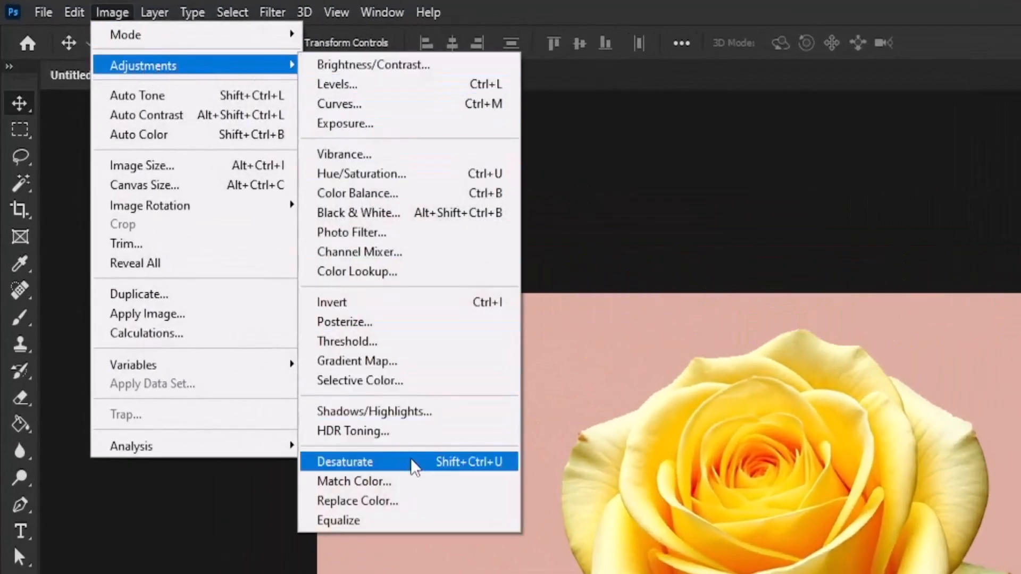
left_click(344, 461)
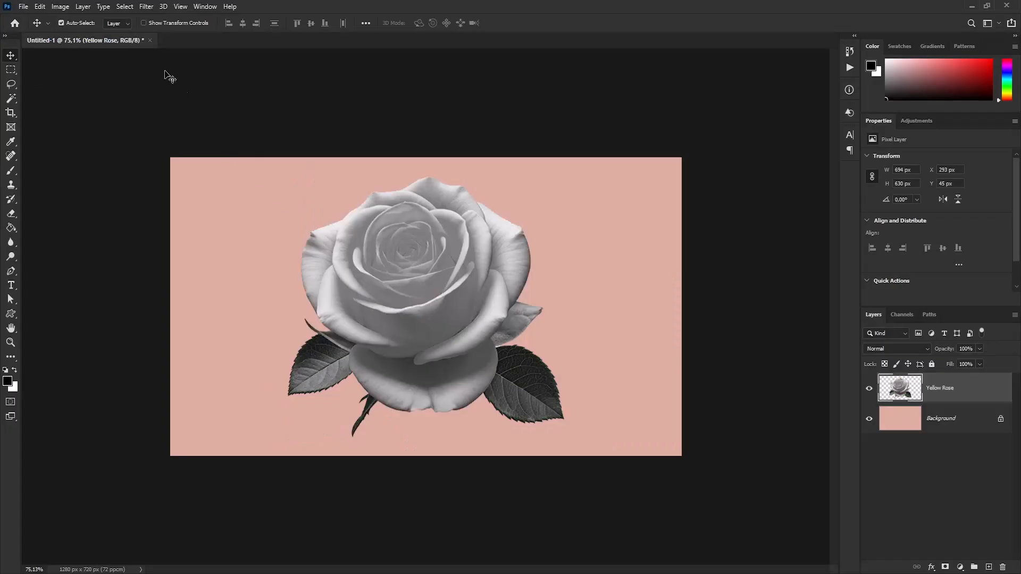
Apply the Artistic Plastic Wrap filter (Highlight Strength 15, Detail 9, Smoothness 7) to the rose
left_click(145, 7)
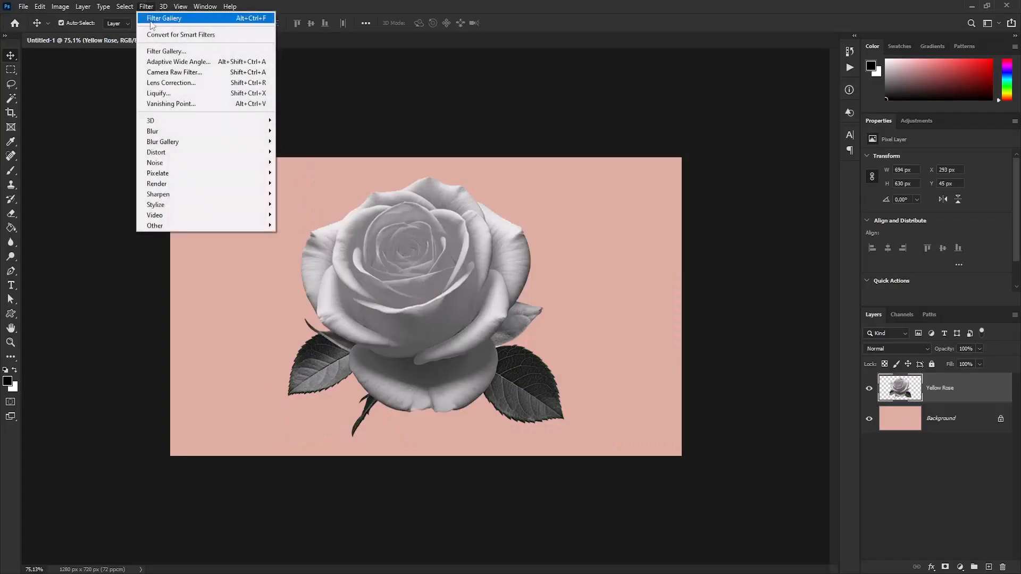
mouse_move(166, 51)
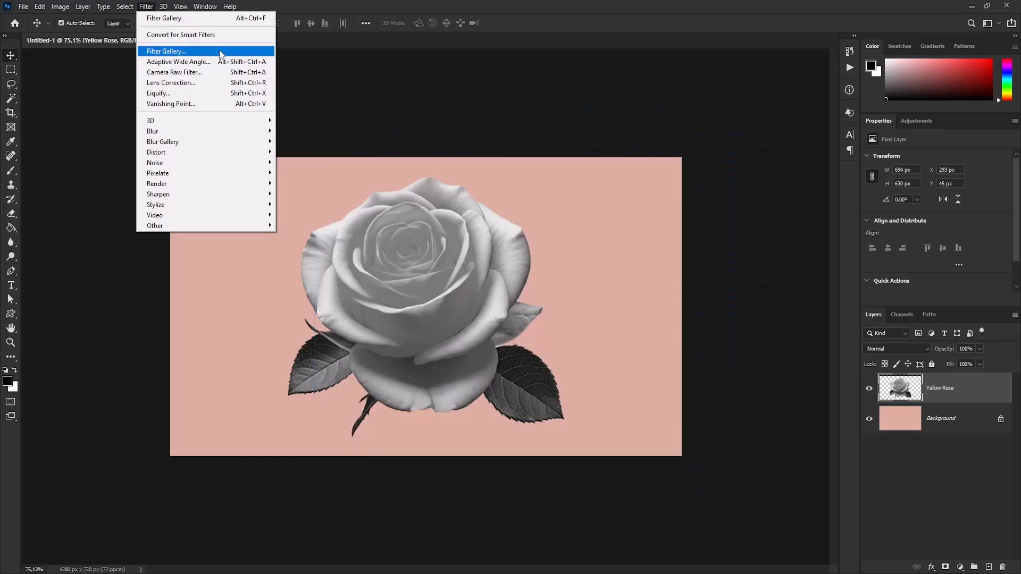
left_click(166, 51)
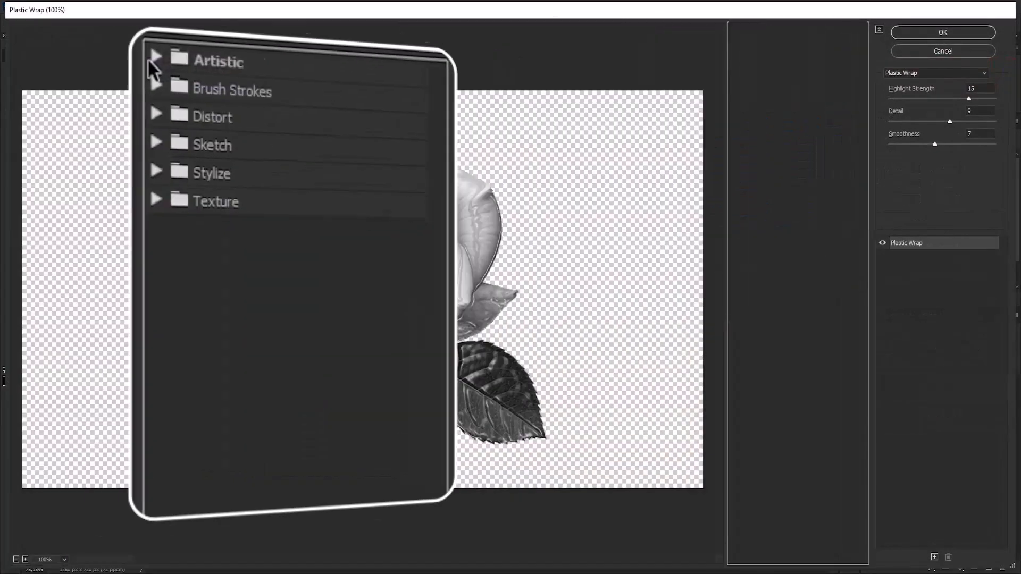
left_click(155, 57)
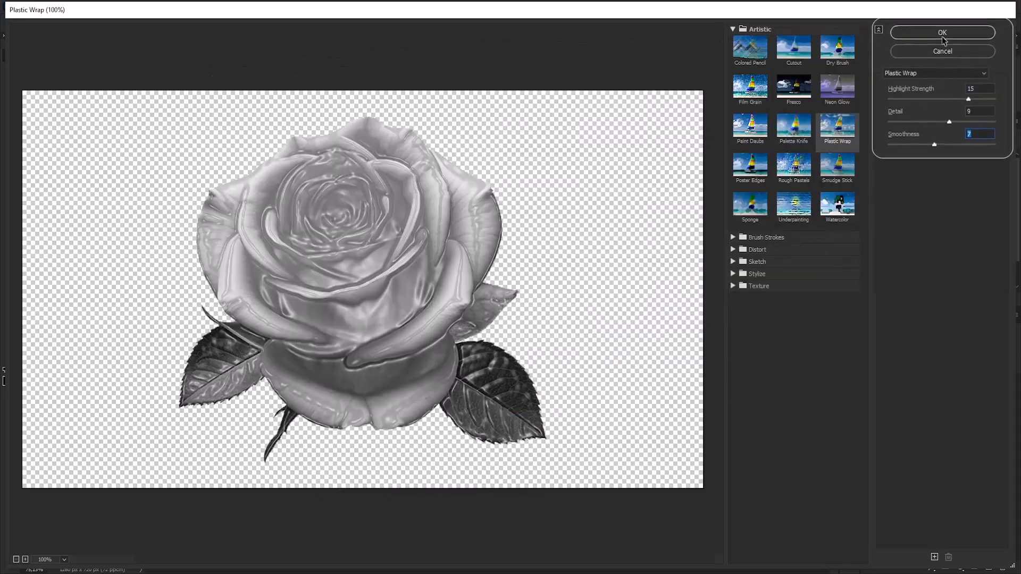
left_click(942, 33)
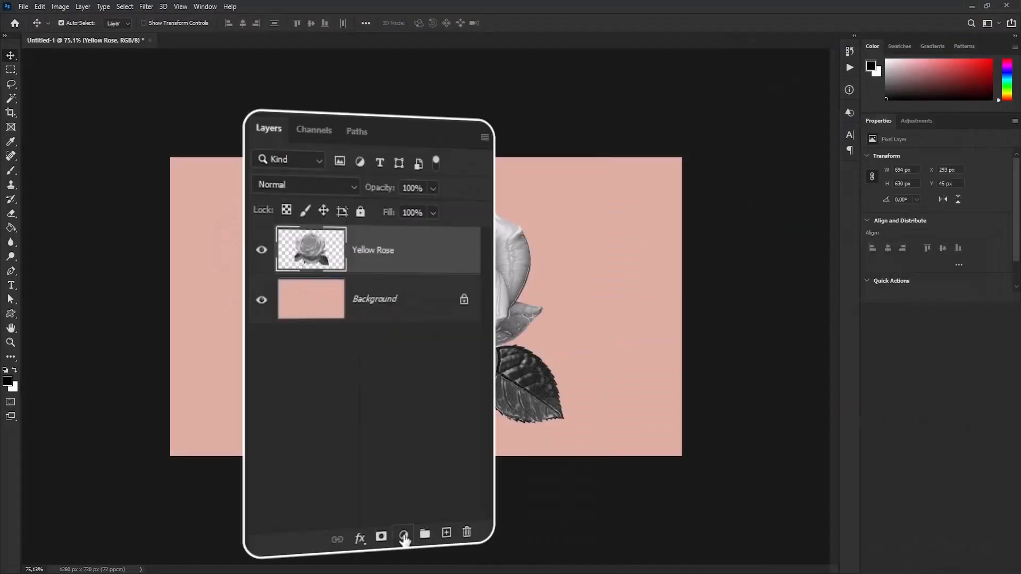
Add a colorized Hue/Saturation layer at hue 15, then add a Levels adjustment layer above it
left_click(404, 536)
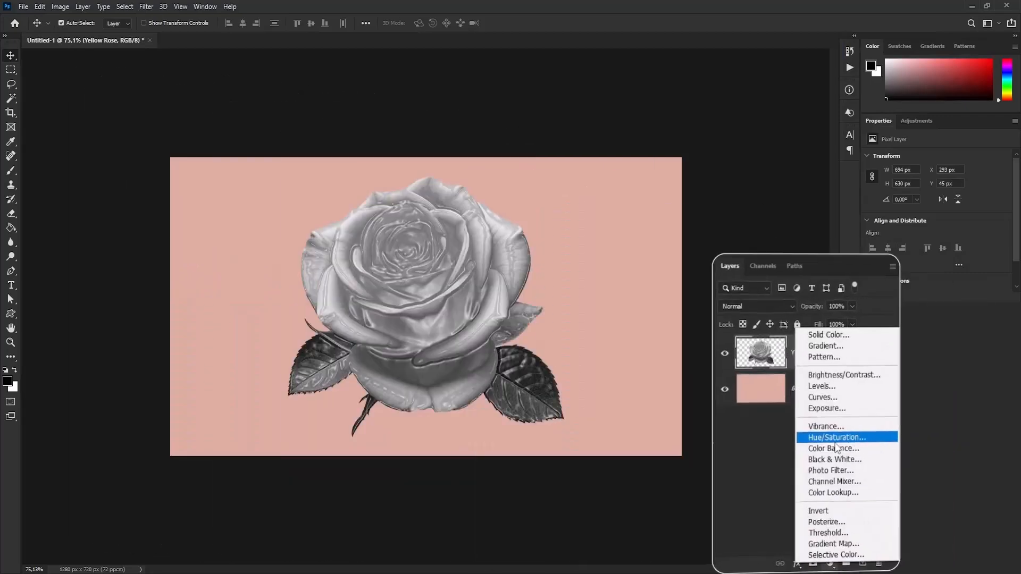
left_click(836, 437)
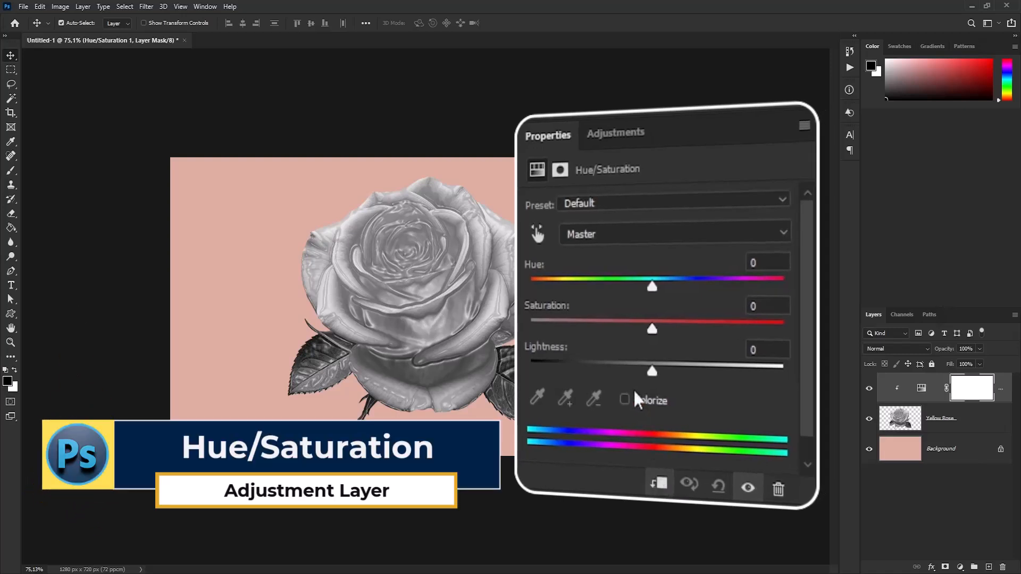
left_click(624, 400)
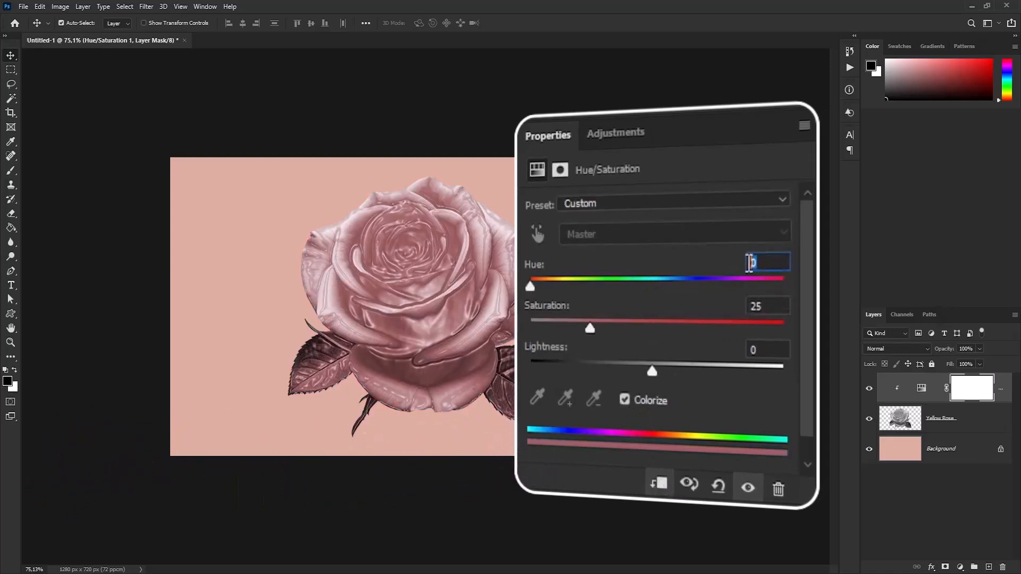
type("15")
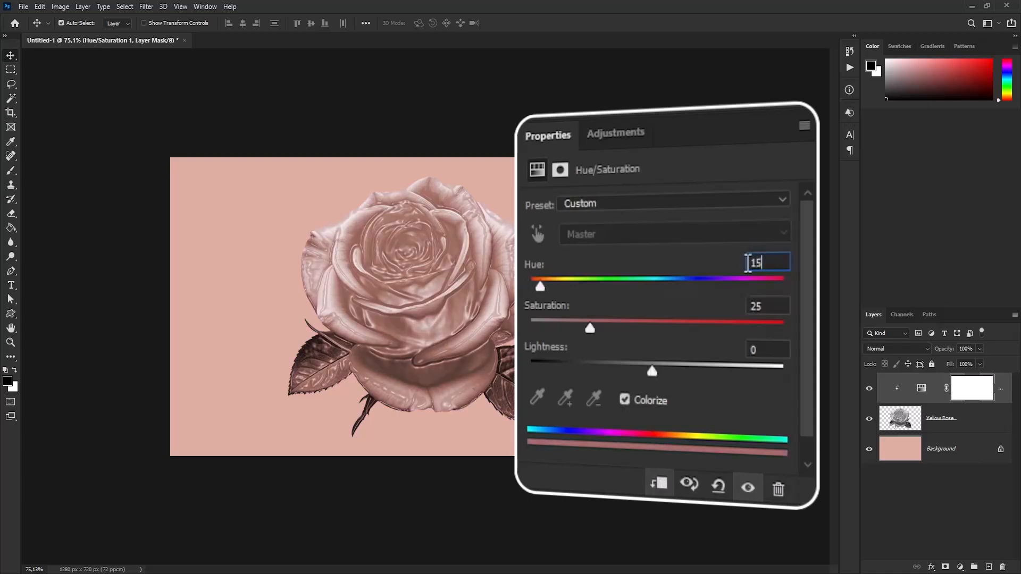
key("Tab")
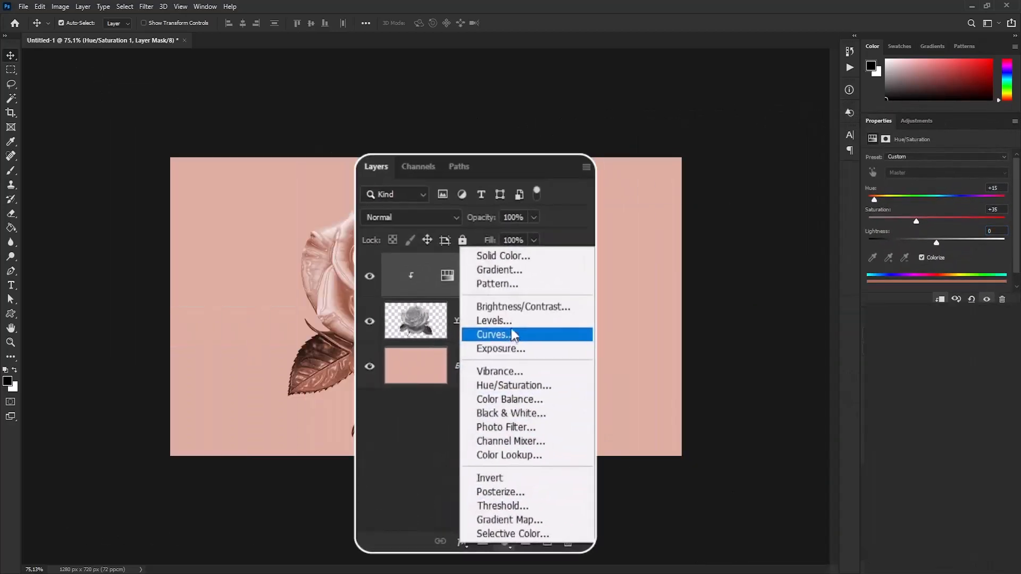
left_click(494, 321)
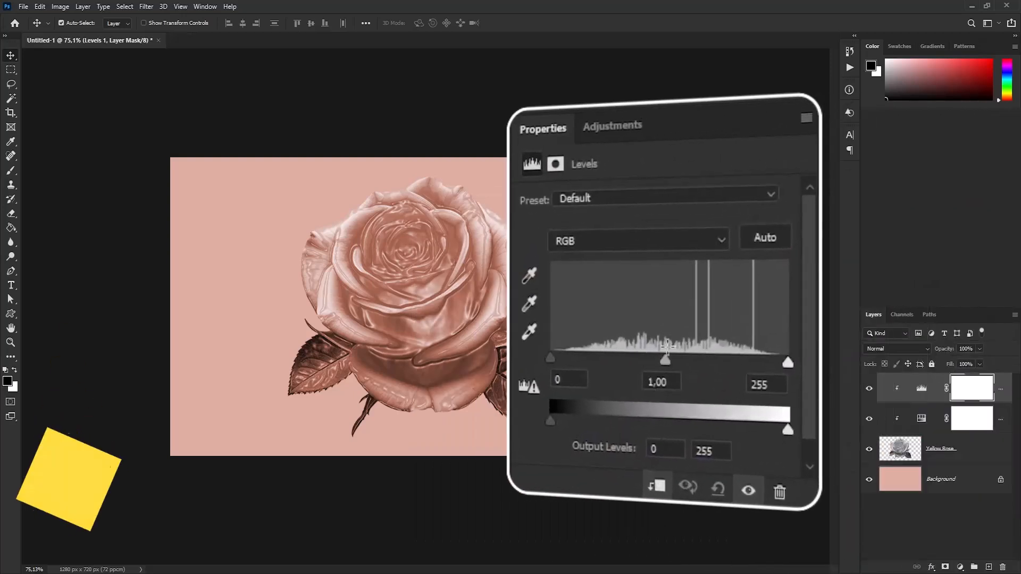